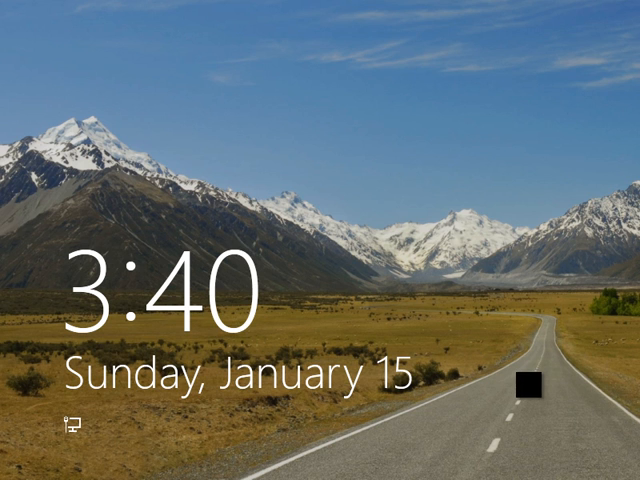
{"action": "mouse_move", "coordinate": [520, 396]}
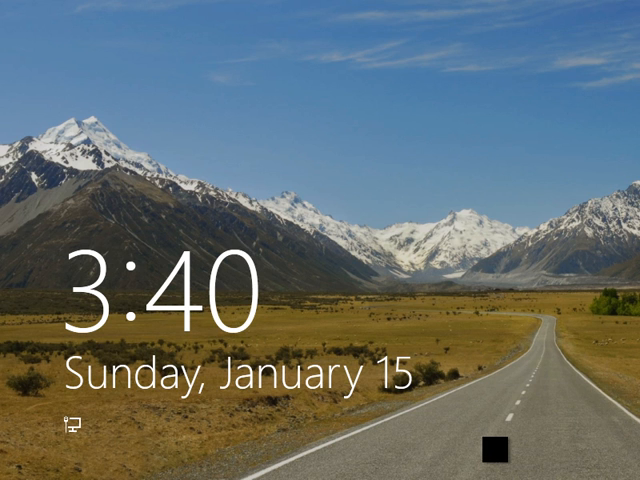
Dismiss the lock screen and sign in to the user account with the password
{"action": "left_click", "coordinate": [320, 240]}
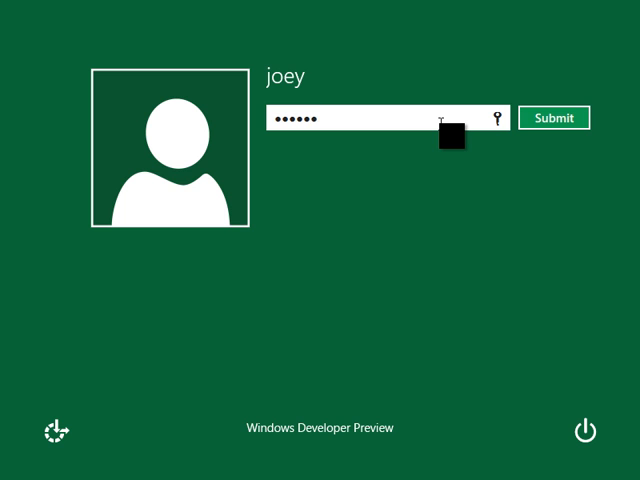
{"action": "left_click", "coordinate": [556, 116]}
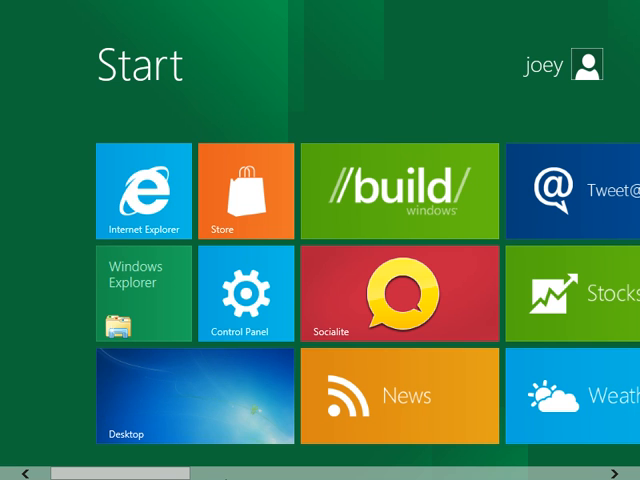
Scroll horizontally through all the Start screen tile groups
{"action": "scroll", "scroll_direction": "right", "scroll_amount": 3}
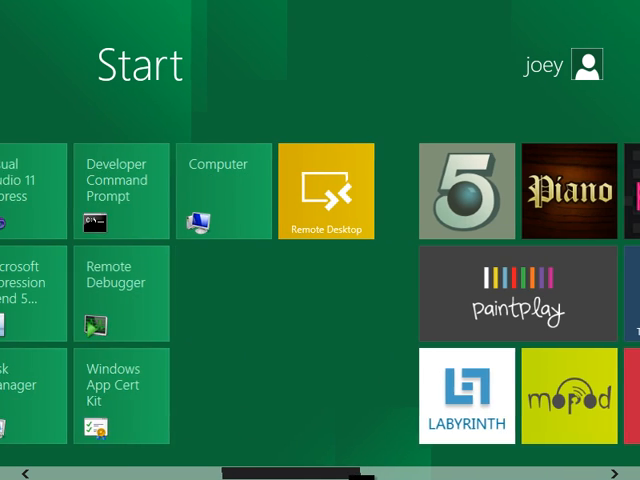
{"action": "scroll", "scroll_direction": "right", "scroll_amount": 3}
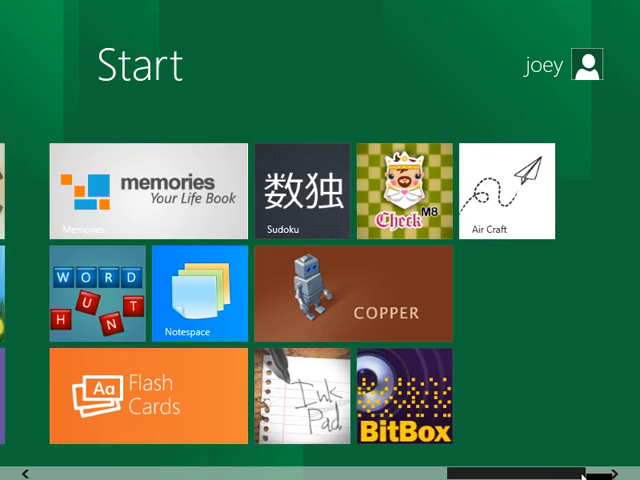
{"action": "scroll", "scroll_direction": "right", "scroll_amount": 3}
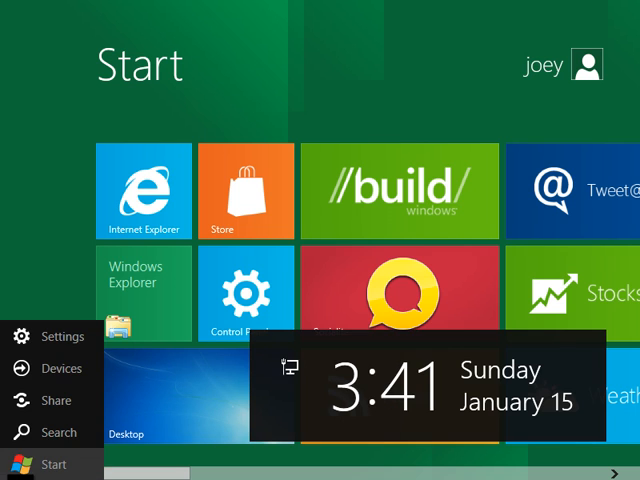
{"action": "mouse_move", "coordinate": [60, 432]}
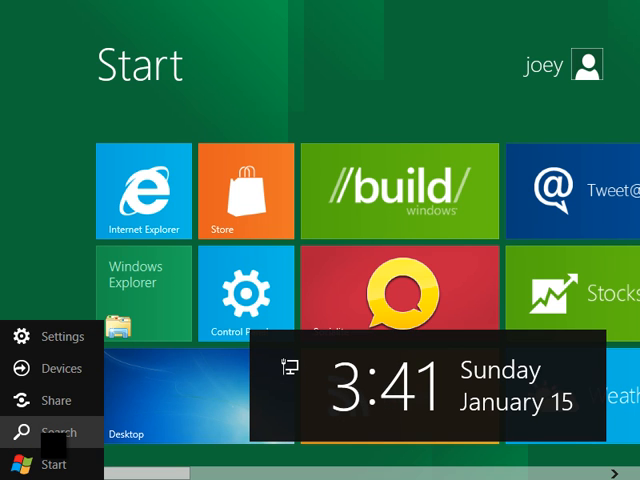
{"action": "mouse_move", "coordinate": [60, 368]}
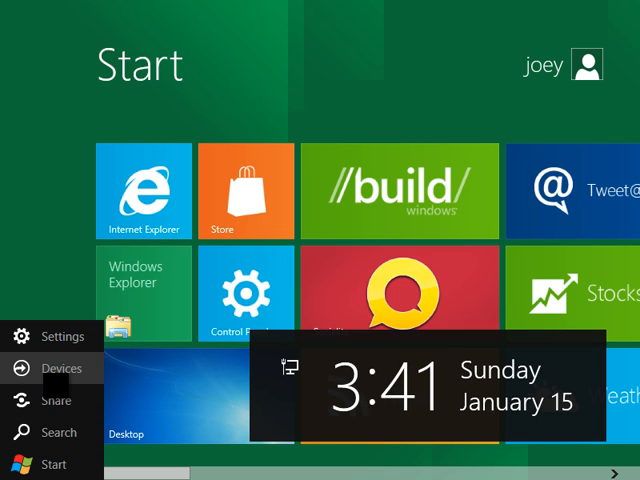
{"action": "mouse_move", "coordinate": [62, 336]}
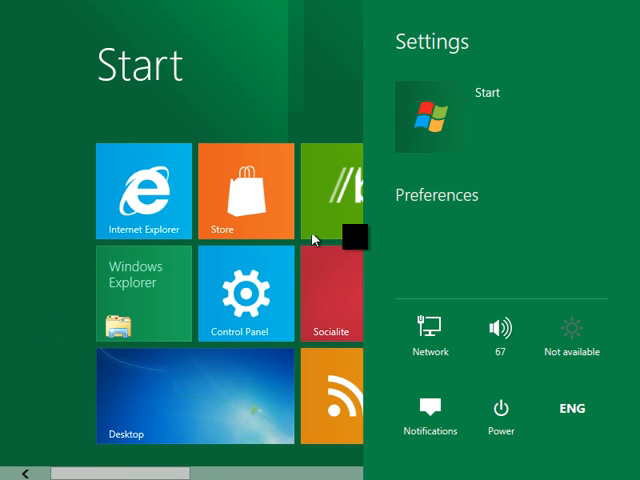
{"action": "mouse_move", "coordinate": [500, 330]}
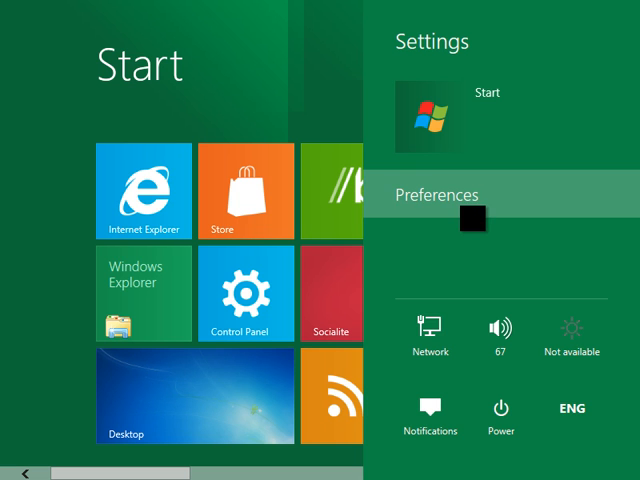
In tile Preferences, toggle whether administrative tools appear on Start
{"action": "left_click", "coordinate": [430, 196]}
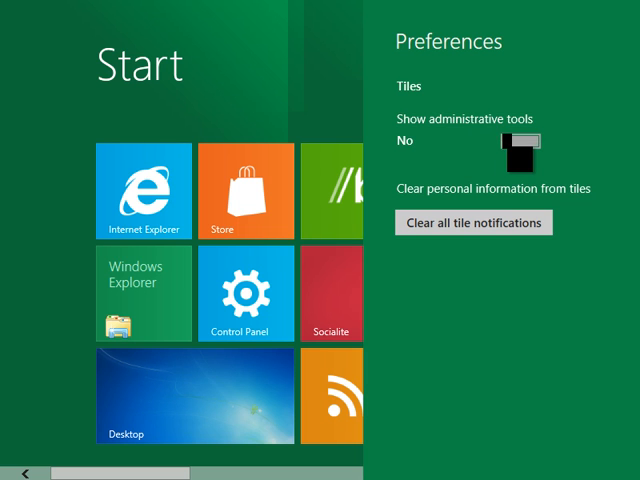
{"action": "left_click", "coordinate": [524, 150]}
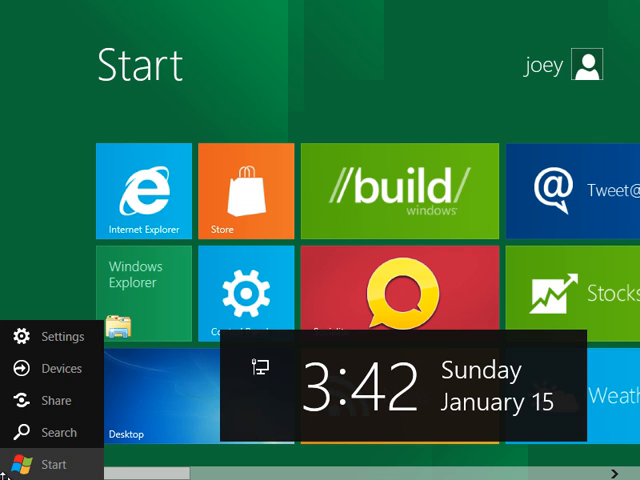
Use the Search charm to browse the full alphabetical Apps list
{"action": "left_click", "coordinate": [42, 336]}
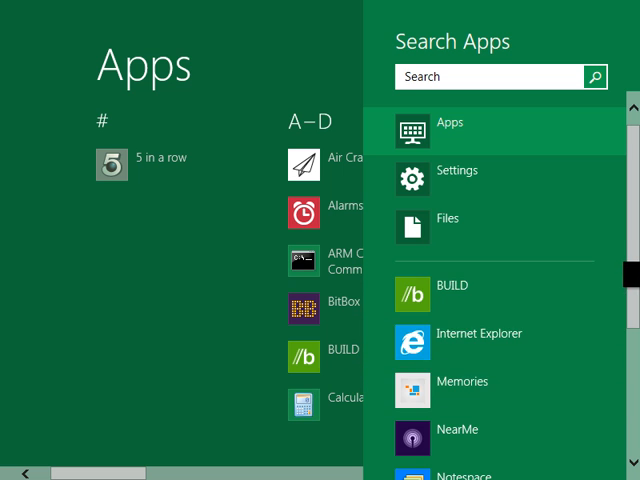
{"action": "scroll", "scroll_direction": "down", "scroll_amount": 3}
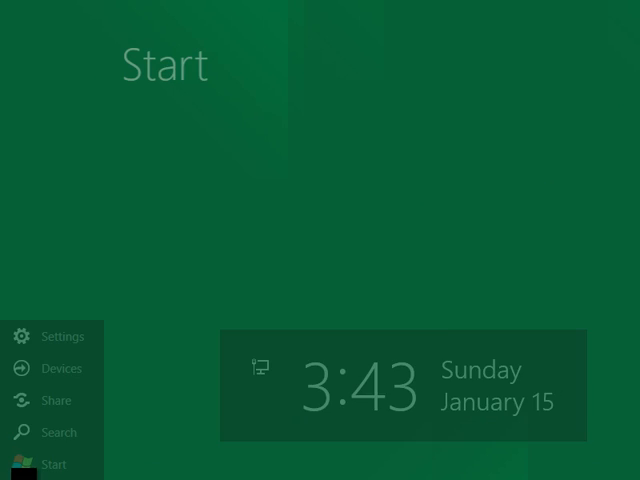
Go back to the Start screen tiles via the Start charm
{"action": "left_click", "coordinate": [52, 464]}
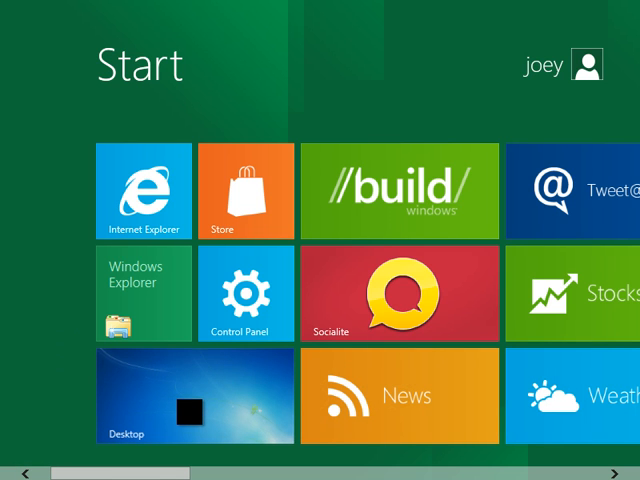
Switch from the Start screen to the desktop via the Desktop tile
{"action": "left_click", "coordinate": [196, 396]}
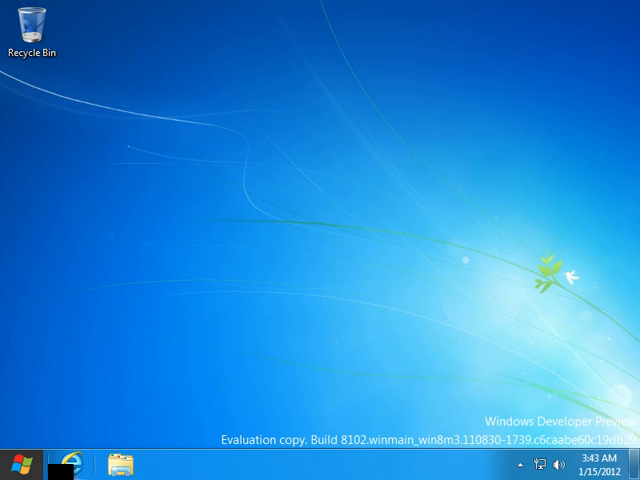
{"action": "mouse_move", "coordinate": [20, 464]}
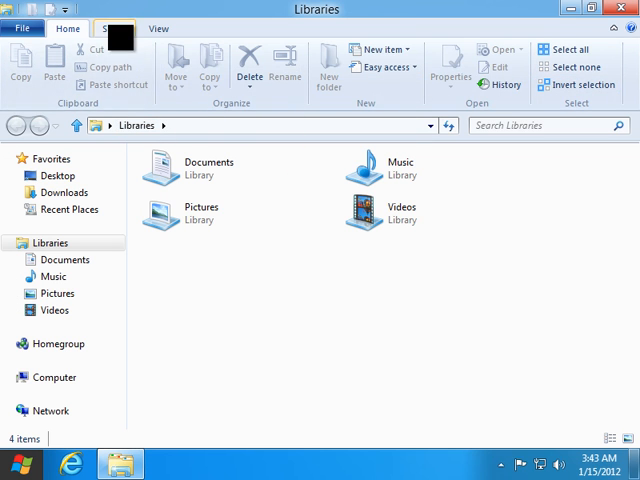
Review the Home and Share ribbon options for libraries in Windows Explorer
{"action": "left_click", "coordinate": [156, 28]}
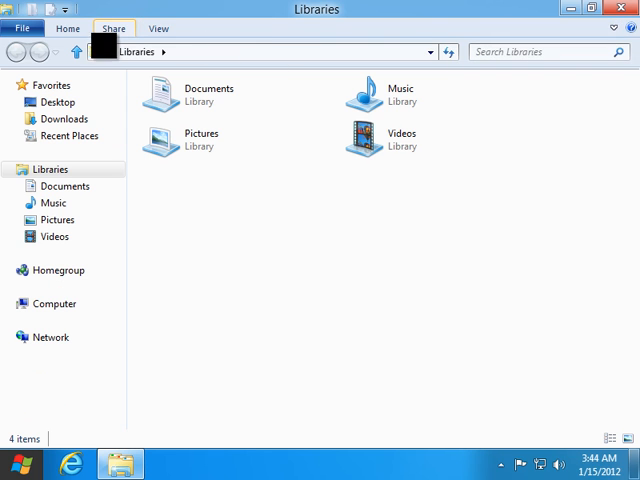
{"action": "left_click", "coordinate": [68, 36]}
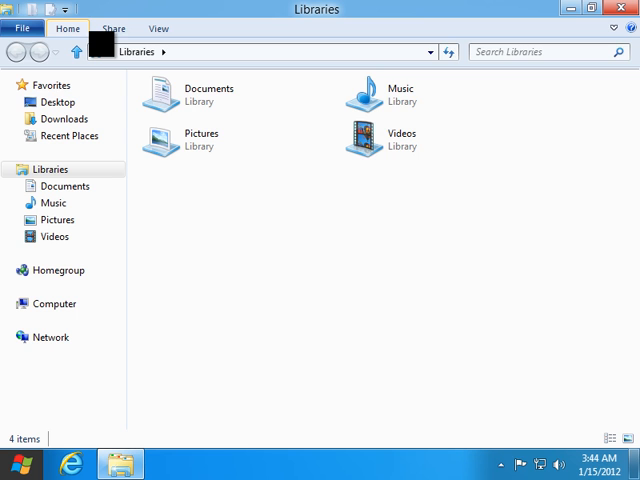
{"action": "left_click", "coordinate": [116, 32]}
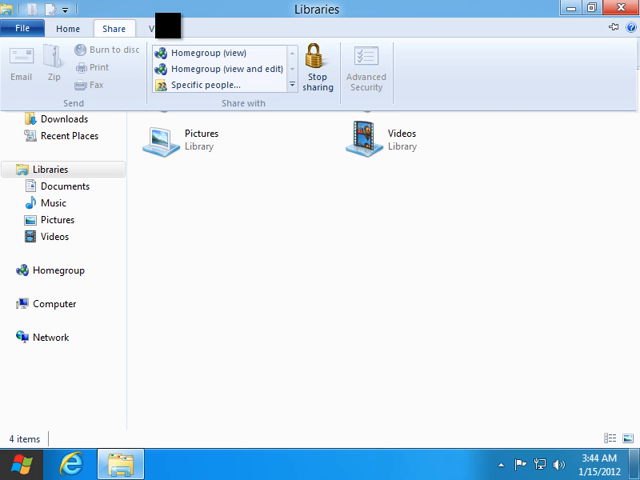
{"action": "left_click", "coordinate": [68, 28]}
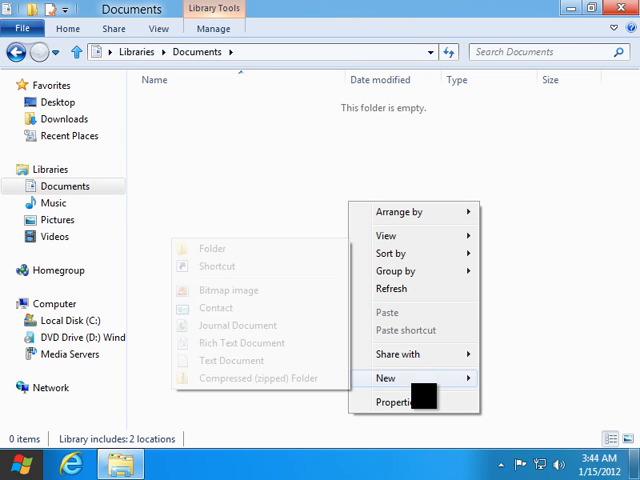
Create a Journal Document in Documents, scribble ink on it, then close without saving
{"action": "left_click", "coordinate": [236, 324]}
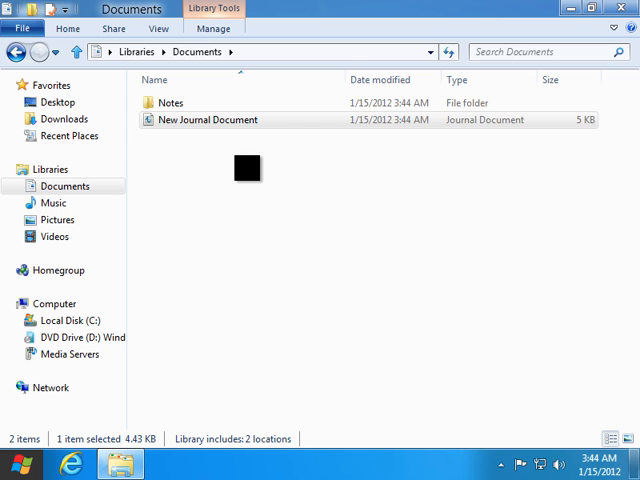
{"action": "double_click", "coordinate": [204, 120]}
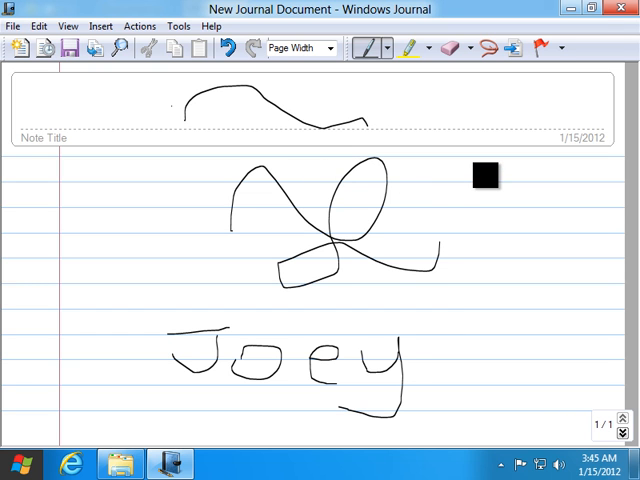
{"action": "left_click_drag", "start_coordinate": [484, 176], "coordinate": [496, 86]}
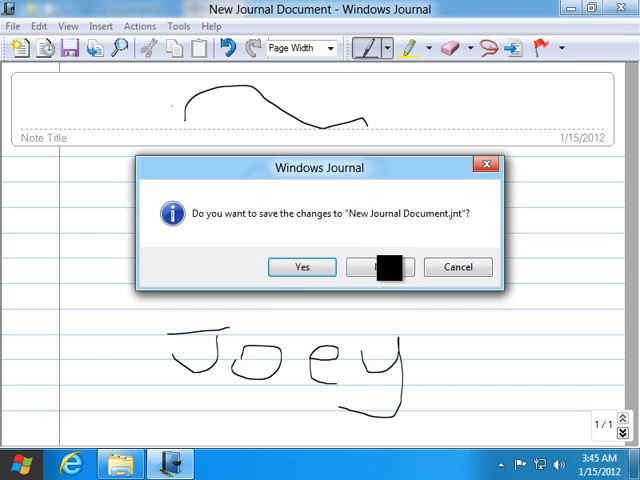
{"action": "left_click", "coordinate": [300, 268]}
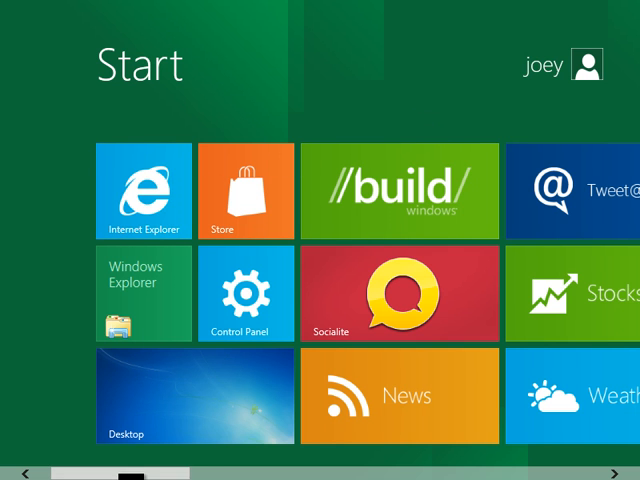
Scroll the Start tiles and switch to the desktop via the Windows Explorer tile
{"action": "scroll", "scroll_direction": "right", "scroll_amount": 3}
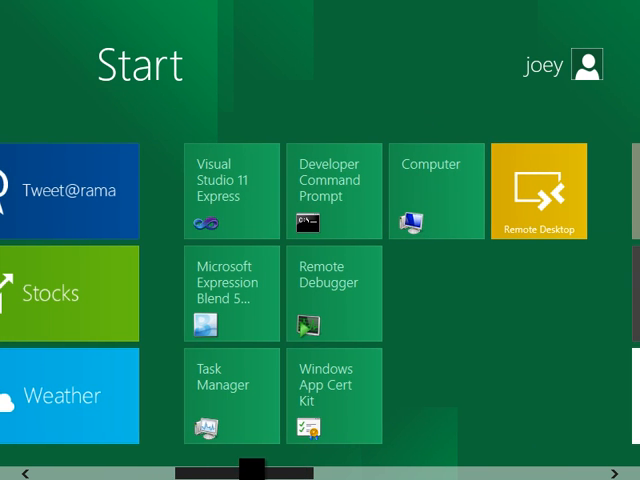
{"action": "scroll", "scroll_direction": "left", "scroll_amount": 3}
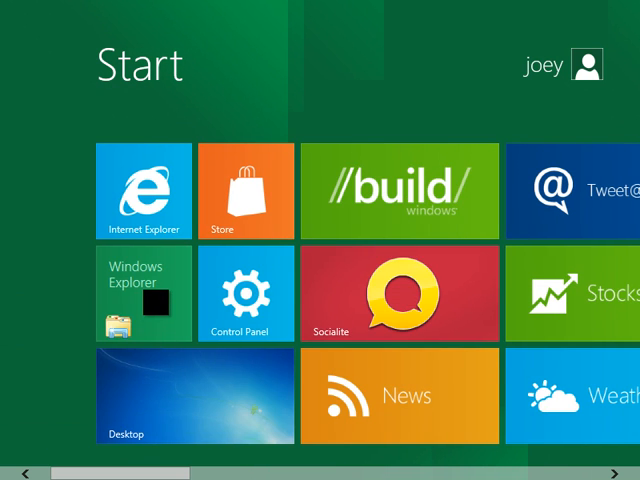
{"action": "left_click", "coordinate": [144, 292]}
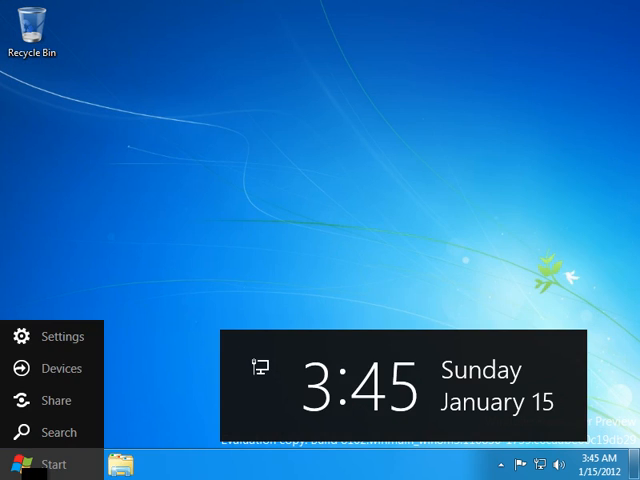
Dismiss the charms bar and clock so the plain desktop shows
{"action": "left_click", "coordinate": [54, 458]}
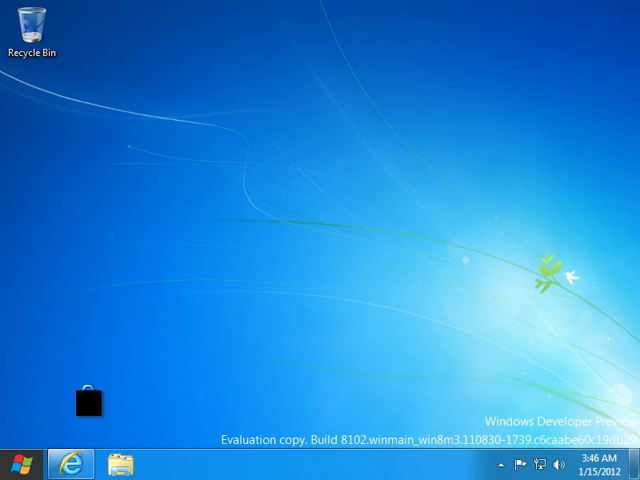
Launch Internet Explorer 10 from the taskbar, view MSN.com, then close it
{"action": "left_click", "coordinate": [56, 464]}
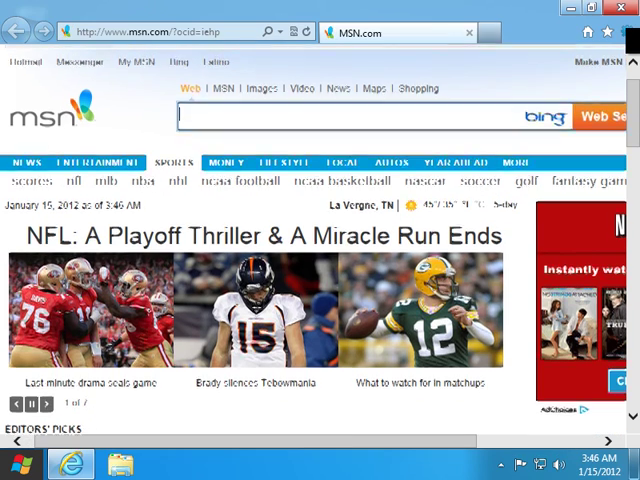
{"action": "left_click", "coordinate": [622, 28]}
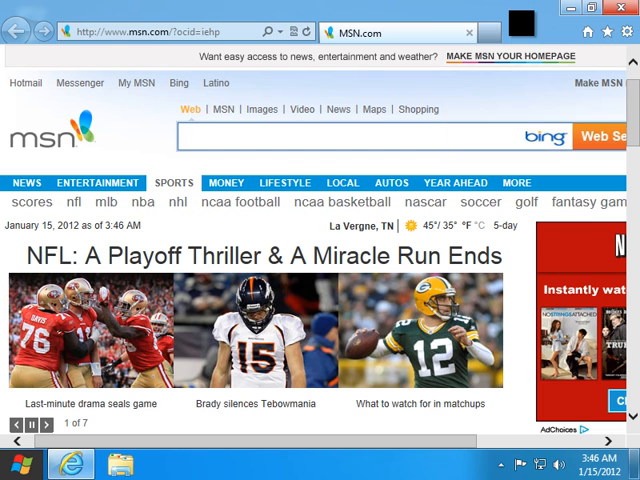
{"action": "left_click", "coordinate": [36, 424]}
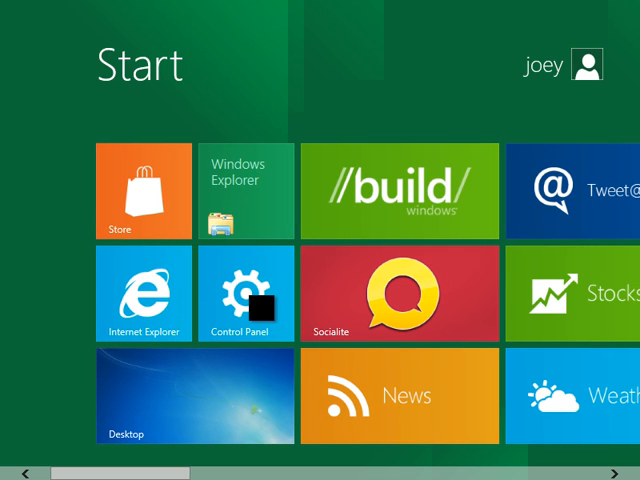
{"action": "left_click", "coordinate": [244, 292]}
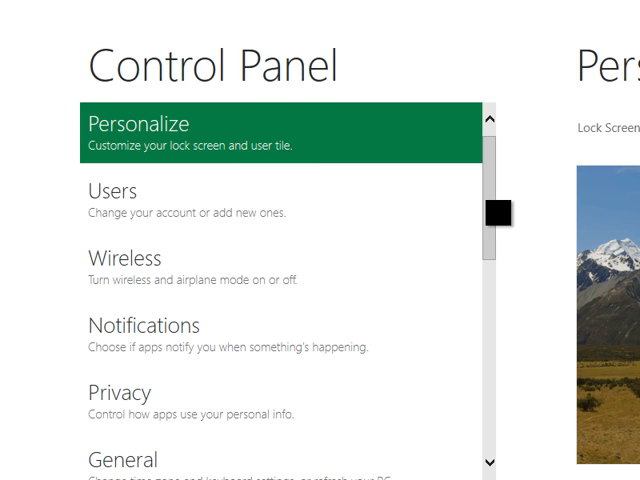
{"action": "scroll", "scroll_direction": "down", "scroll_amount": 3}
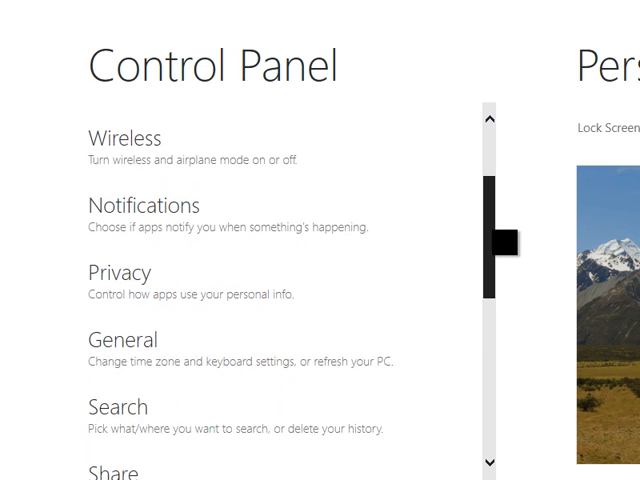
{"action": "scroll", "scroll_direction": "down", "scroll_amount": 3}
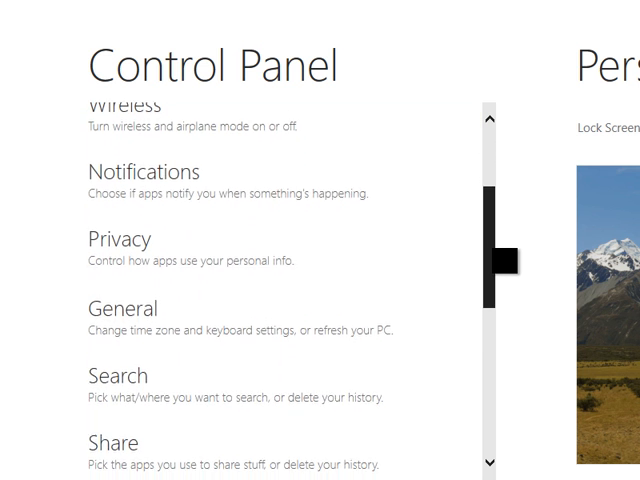
{"action": "scroll", "scroll_direction": "down", "scroll_amount": 3}
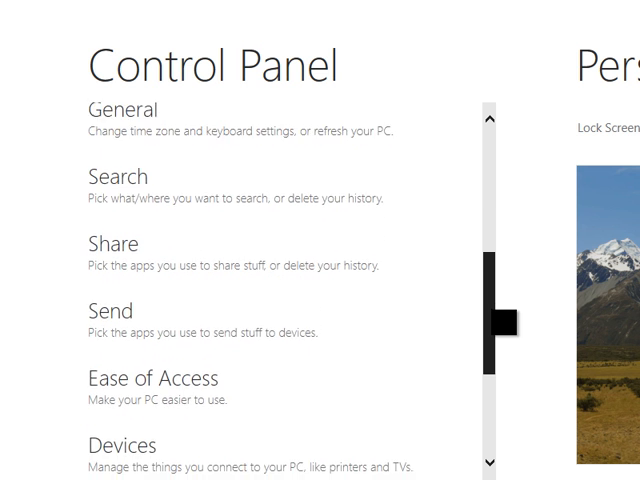
{"action": "scroll", "scroll_direction": "down", "scroll_amount": 3}
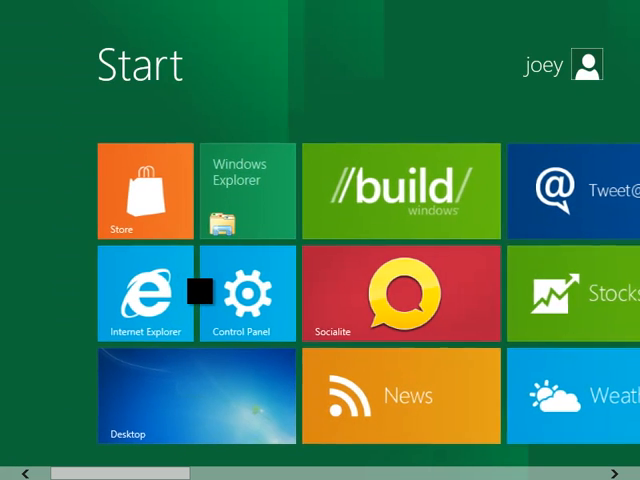
{"action": "mouse_move", "coordinate": [516, 96]}
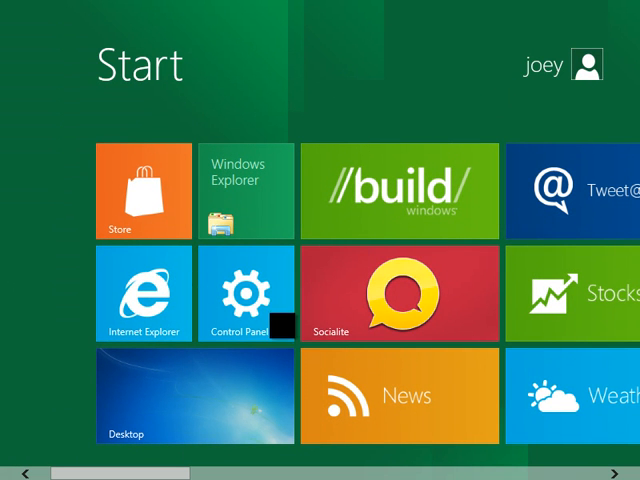
{"action": "left_click", "coordinate": [244, 292]}
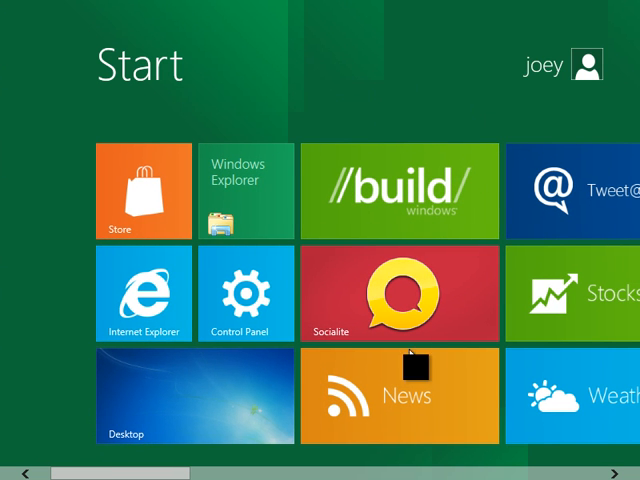
{"action": "scroll", "scroll_direction": "right", "scroll_amount": 3}
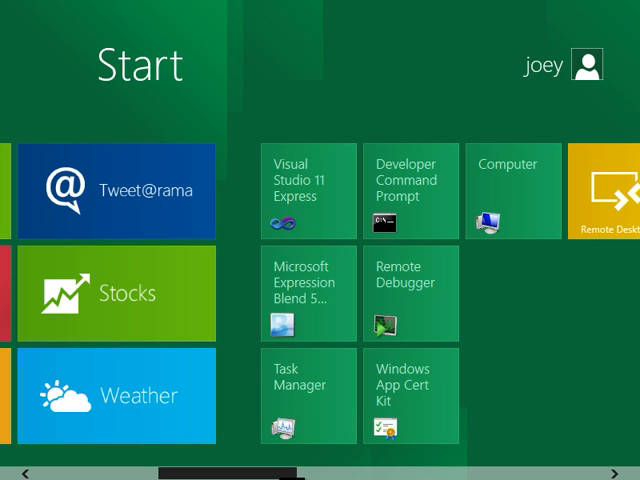
{"action": "scroll", "scroll_direction": "right", "scroll_amount": 3}
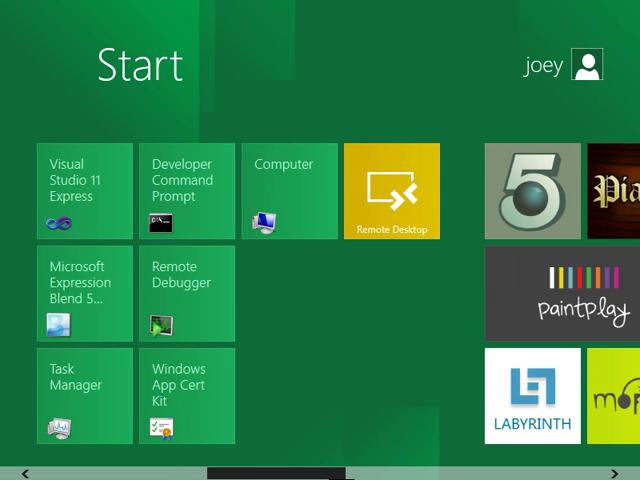
{"action": "scroll", "scroll_direction": "right", "scroll_amount": 3}
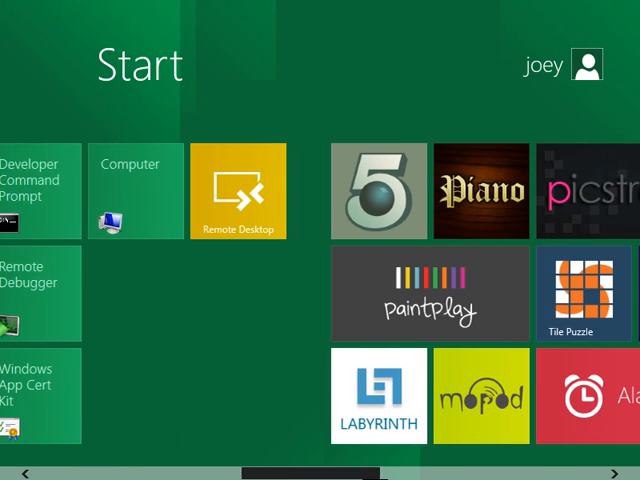
{"action": "scroll", "scroll_direction": "right", "scroll_amount": 3}
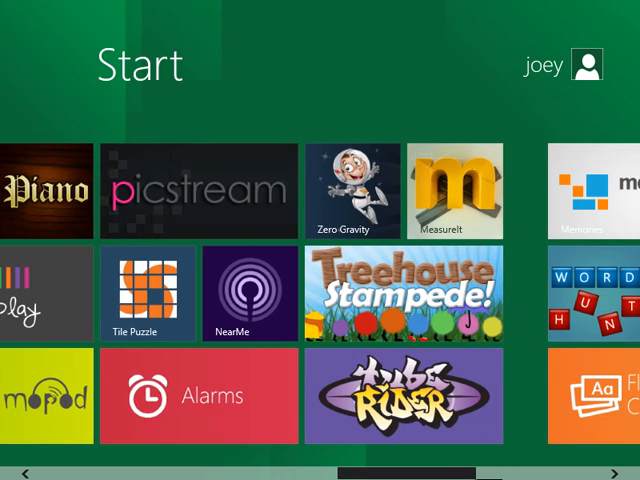
{"action": "scroll", "scroll_direction": "right", "scroll_amount": 3}
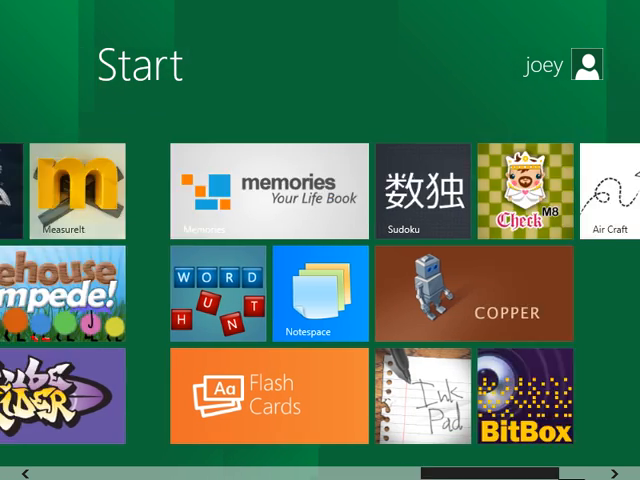
{"action": "scroll", "scroll_direction": "left", "scroll_amount": 3}
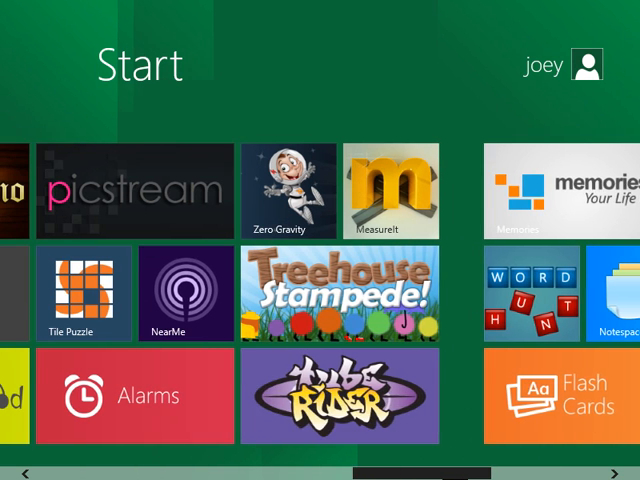
{"action": "scroll", "scroll_direction": "left", "scroll_amount": 3}
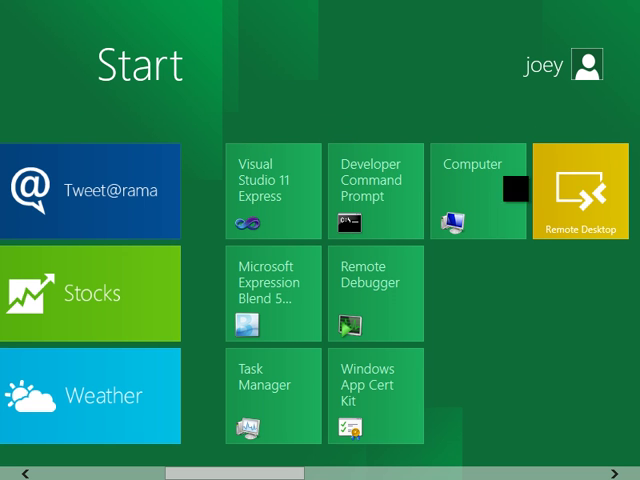
{"action": "scroll", "scroll_direction": "left", "scroll_amount": 3}
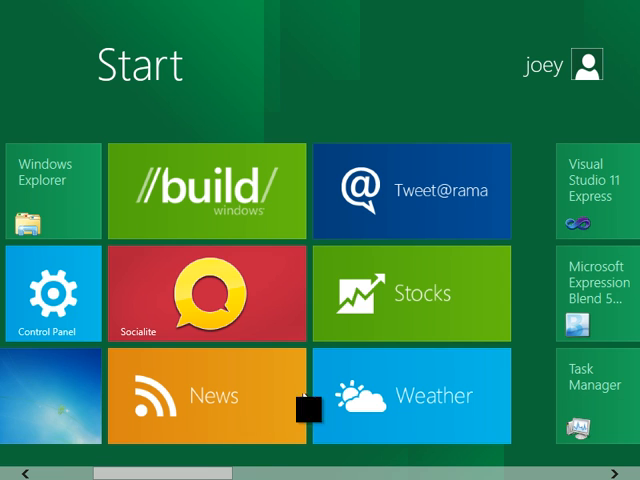
{"action": "mouse_move", "coordinate": [376, 288]}
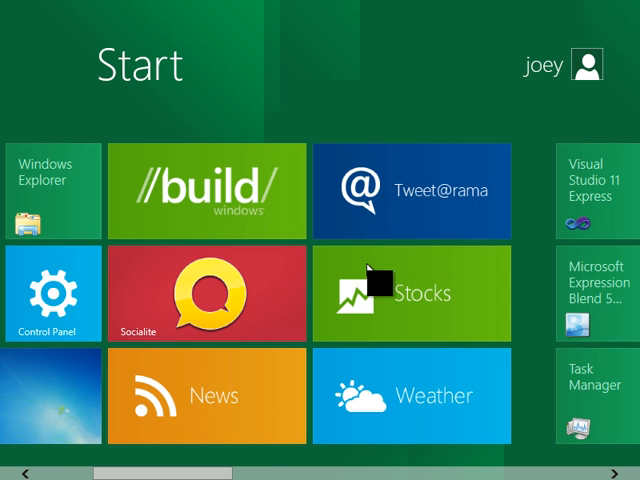
{"action": "mouse_move", "coordinate": [424, 416]}
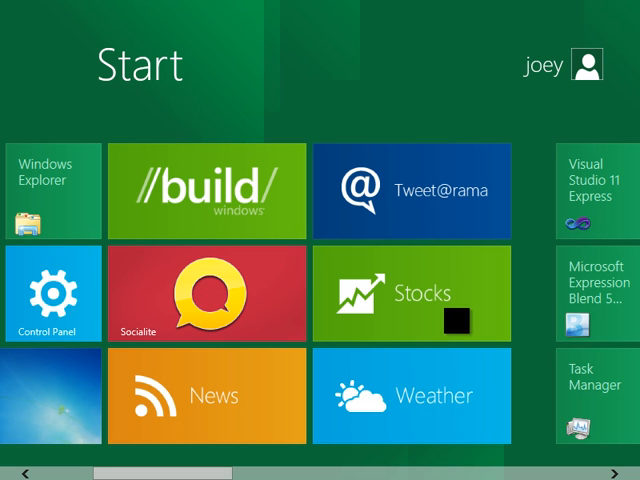
{"action": "scroll", "scroll_direction": "right", "scroll_amount": 3}
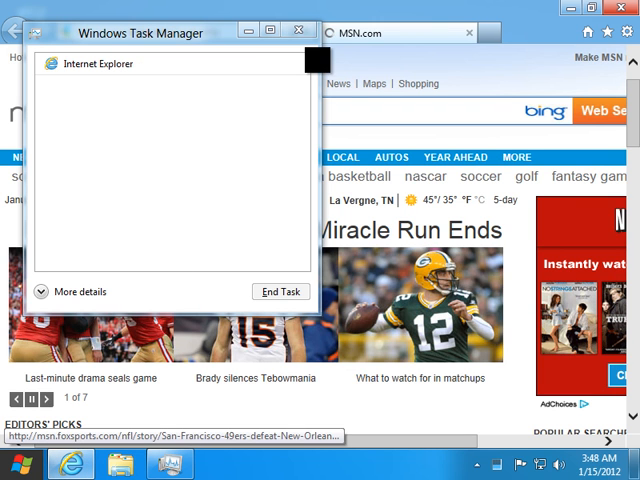
Expand Task Manager to More details, browse Processes, then check the empty Startup tab
{"action": "left_click", "coordinate": [76, 292]}
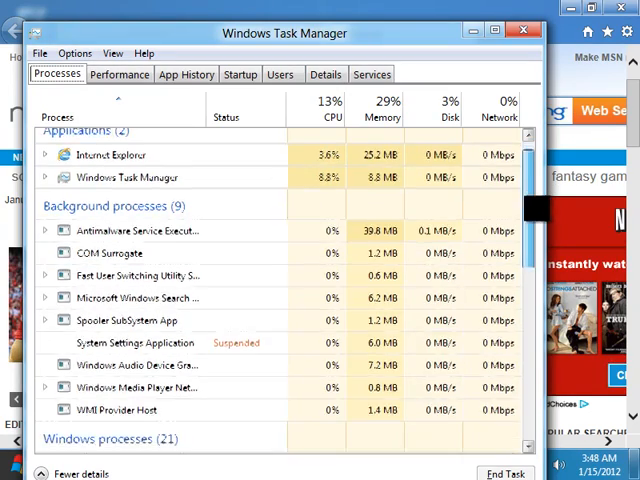
{"action": "scroll", "scroll_direction": "down", "scroll_amount": 3}
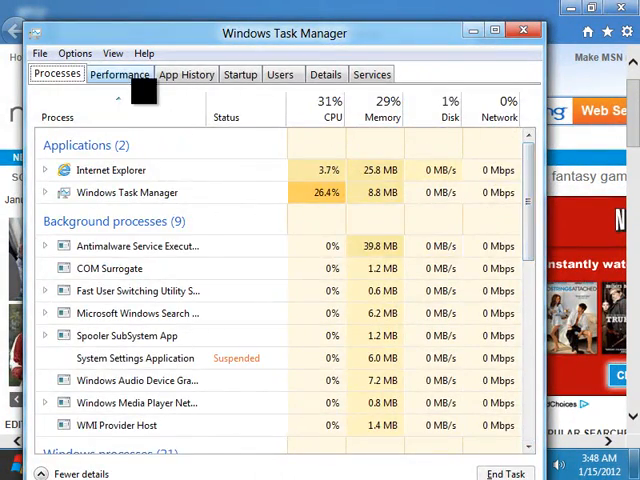
{"action": "left_click", "coordinate": [240, 74]}
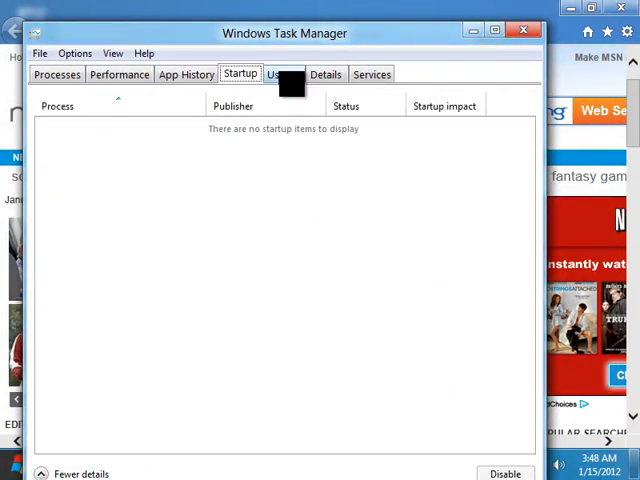
{"action": "left_click", "coordinate": [524, 30]}
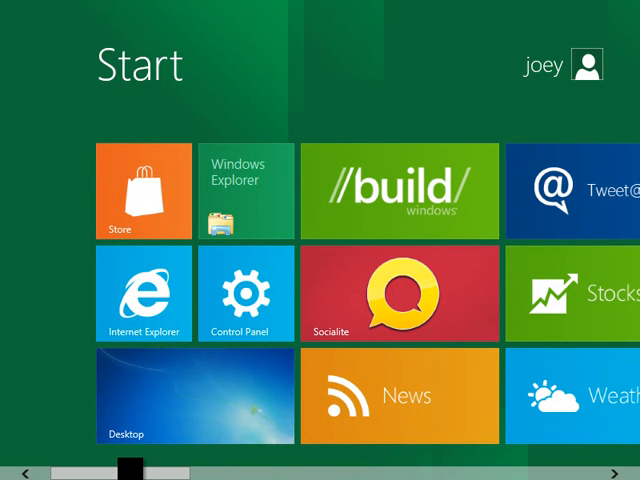
Scroll the Start screen toward the Windows Explorer tile
{"action": "scroll", "scroll_direction": "right", "scroll_amount": 3}
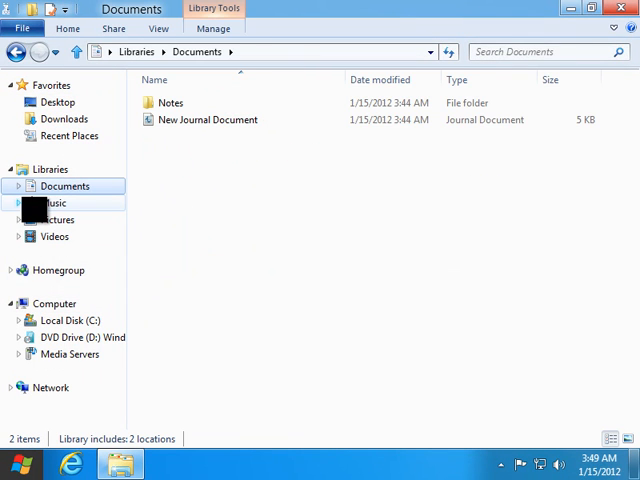
Browse the Music library into Public Music and its empty Sample Music folder, then Videos
{"action": "left_click", "coordinate": [18, 204]}
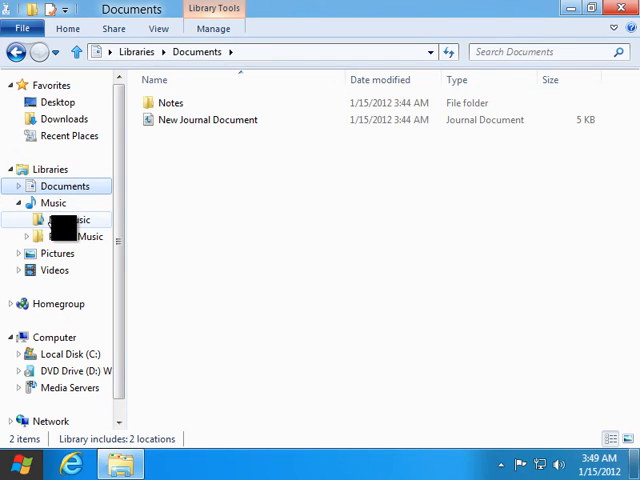
{"action": "left_click", "coordinate": [76, 236]}
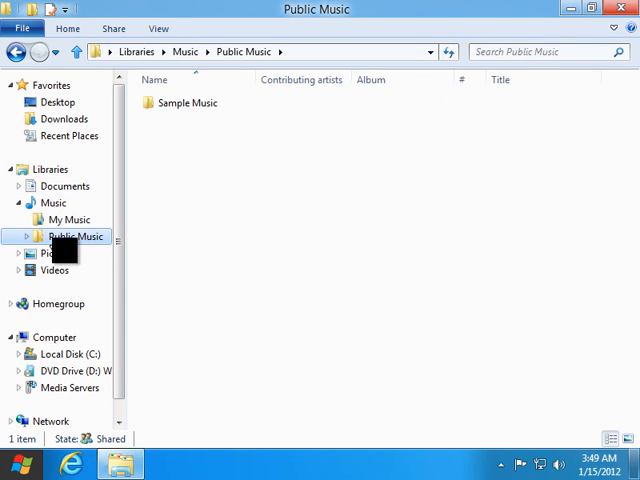
{"action": "double_click", "coordinate": [188, 104]}
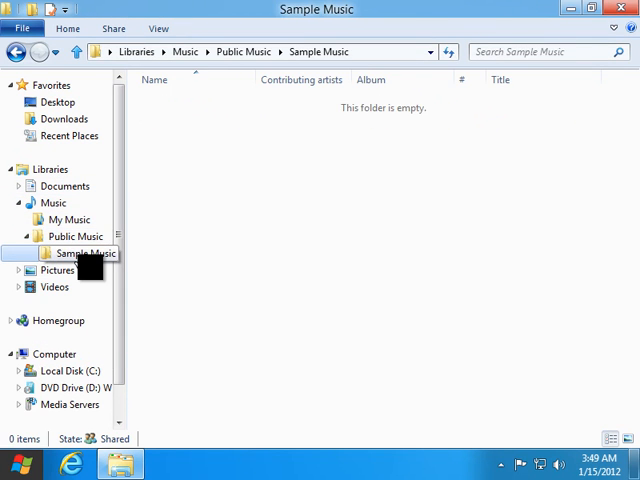
{"action": "left_click", "coordinate": [56, 286]}
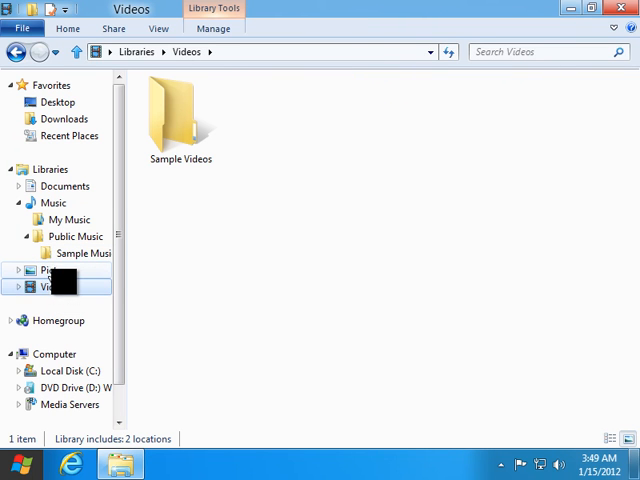
Browse the Videos and Pictures libraries into the empty Sample Pictures folder, then go back to Start
{"action": "left_click", "coordinate": [180, 116]}
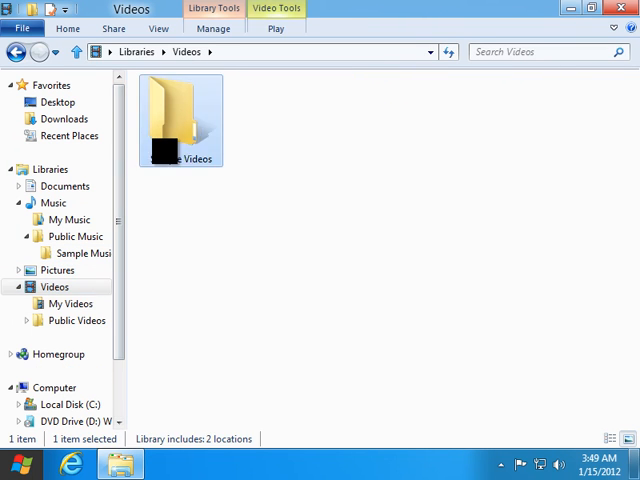
{"action": "left_click", "coordinate": [56, 270]}
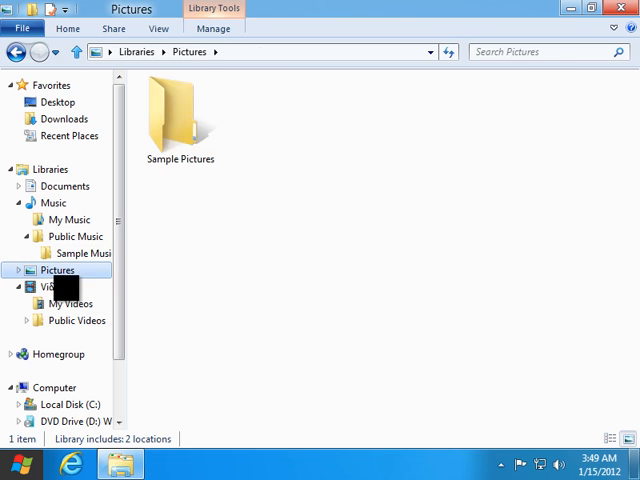
{"action": "double_click", "coordinate": [180, 110]}
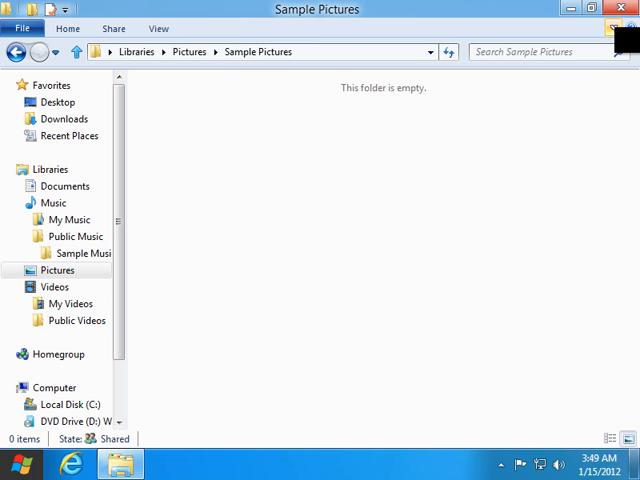
{"action": "left_click", "coordinate": [68, 28]}
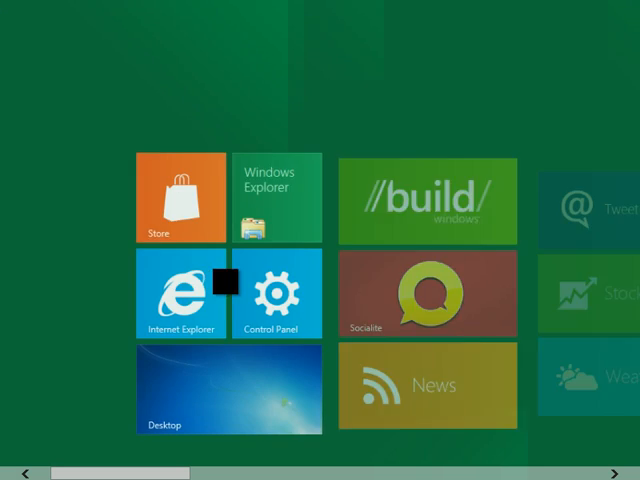
Scroll the Start screen right to the Visual Studio and developer tool tiles
{"action": "scroll", "scroll_direction": "left", "scroll_amount": 3}
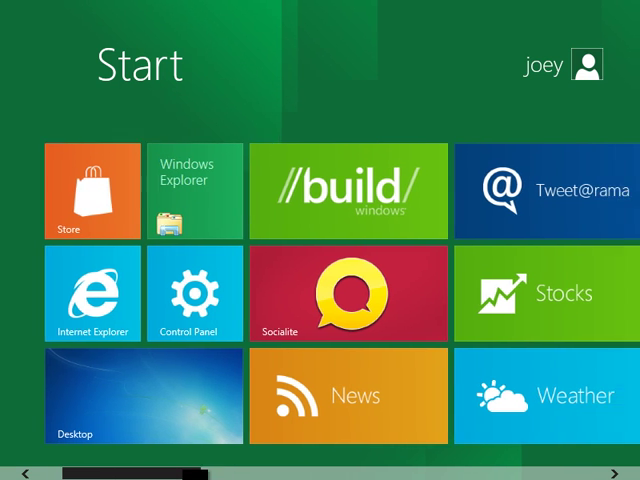
{"action": "scroll", "scroll_direction": "right", "scroll_amount": 3}
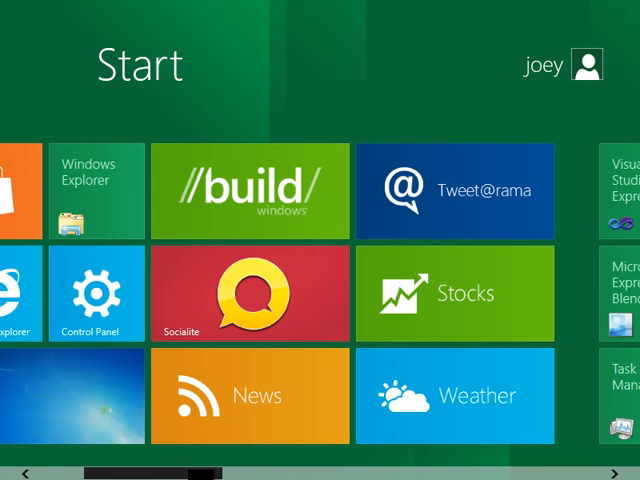
{"action": "scroll", "scroll_direction": "right", "scroll_amount": 3}
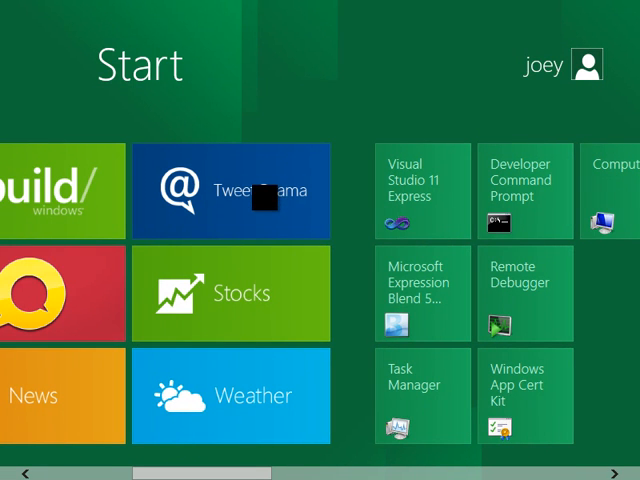
{"action": "scroll", "scroll_direction": "right", "scroll_amount": 3}
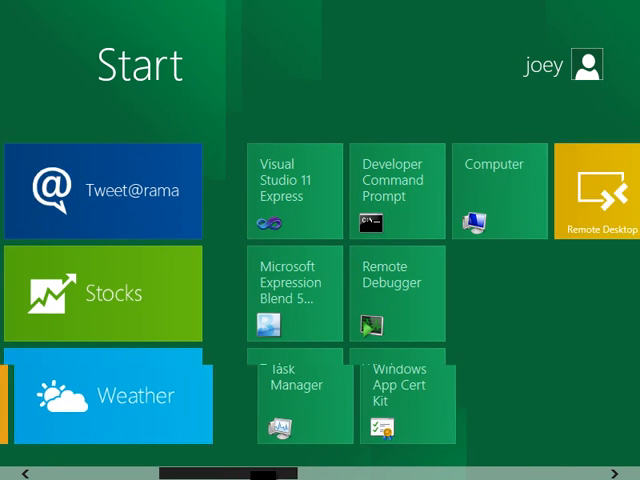
{"action": "scroll", "scroll_direction": "right", "scroll_amount": 3}
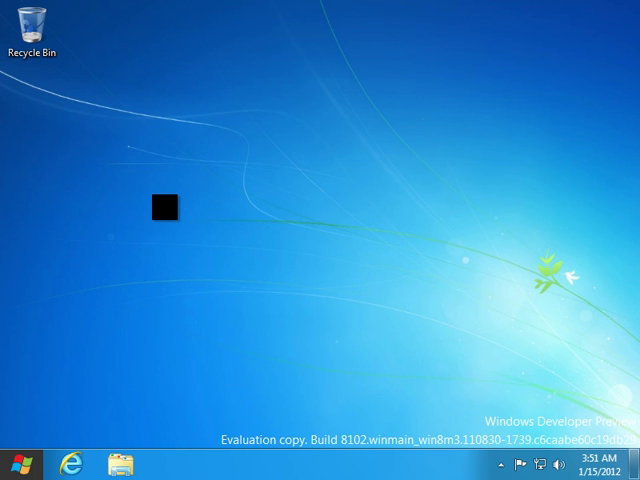
Start Visual Studio 11 Express from the desktop taskbar
{"action": "left_click", "coordinate": [168, 464]}
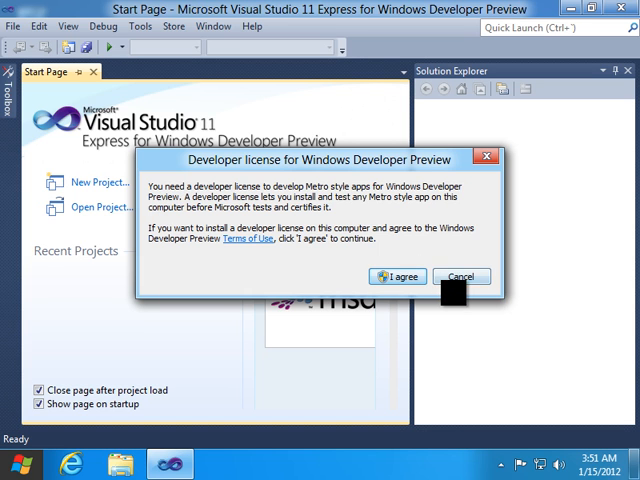
Cancel the Developer license dialog in Visual Studio 11 Express
{"action": "left_click", "coordinate": [460, 276]}
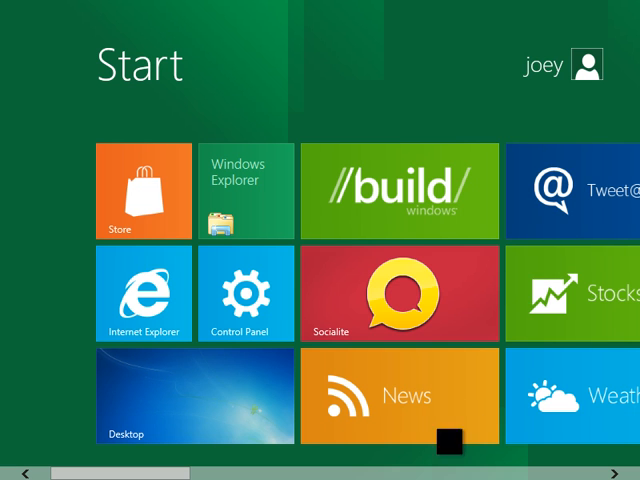
{"action": "scroll", "scroll_direction": "right", "scroll_amount": 3}
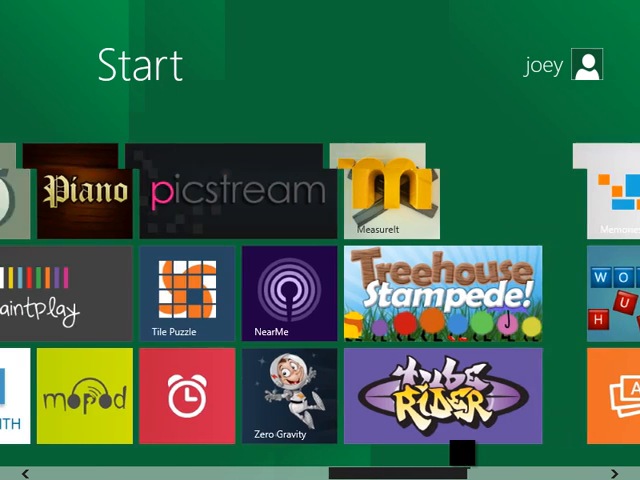
{"action": "scroll", "scroll_direction": "right", "scroll_amount": 3}
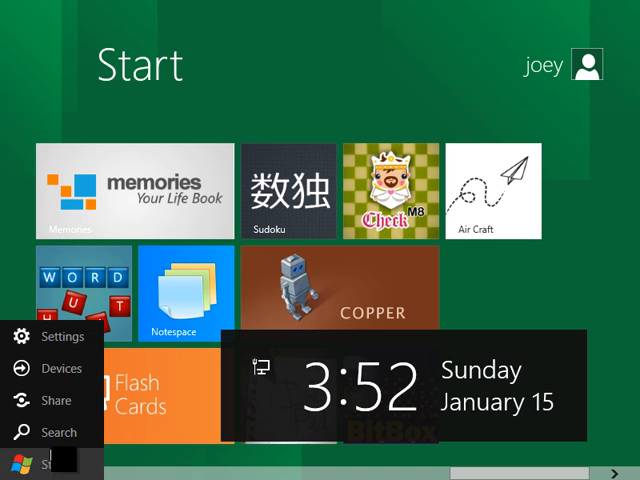
Choose Log off from the user tile menu on the Start screen
{"action": "left_click", "coordinate": [62, 336]}
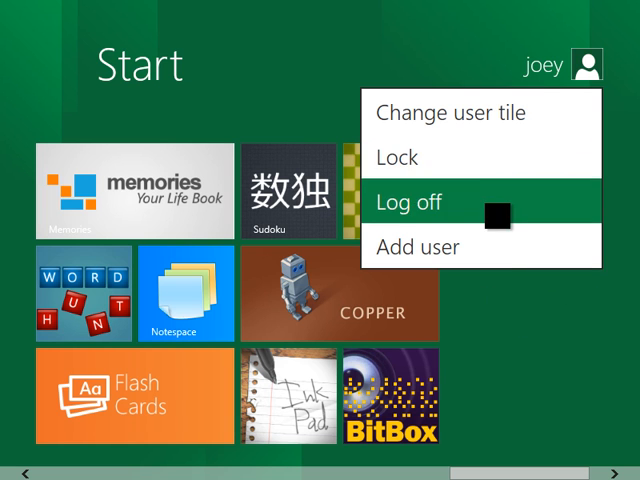
{"action": "left_click", "coordinate": [408, 202]}
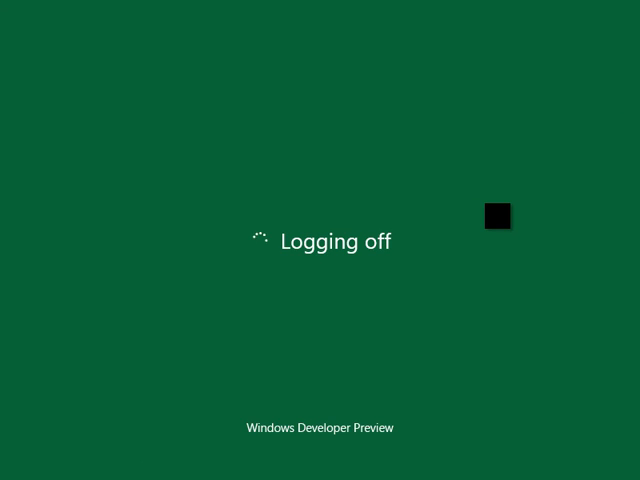